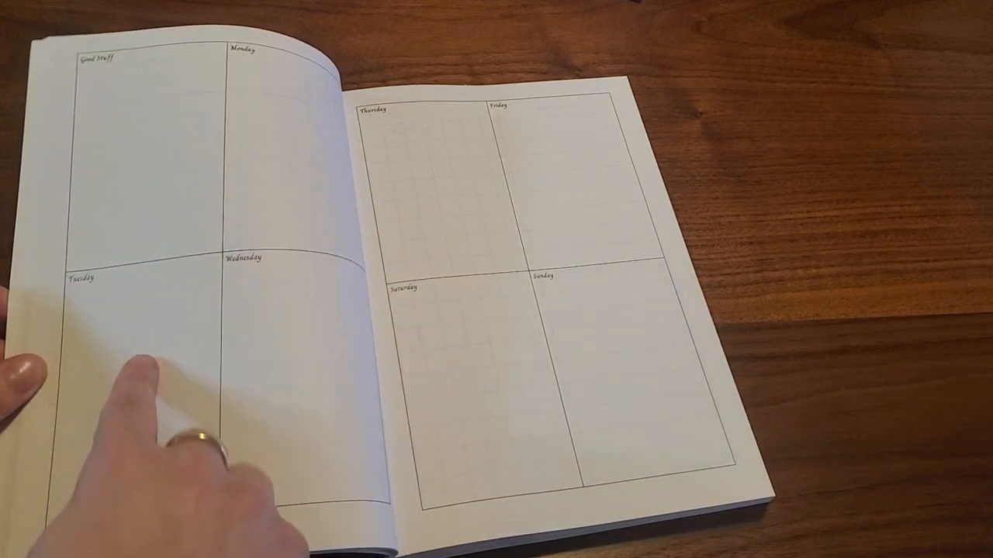
mouse_move(449, 357)
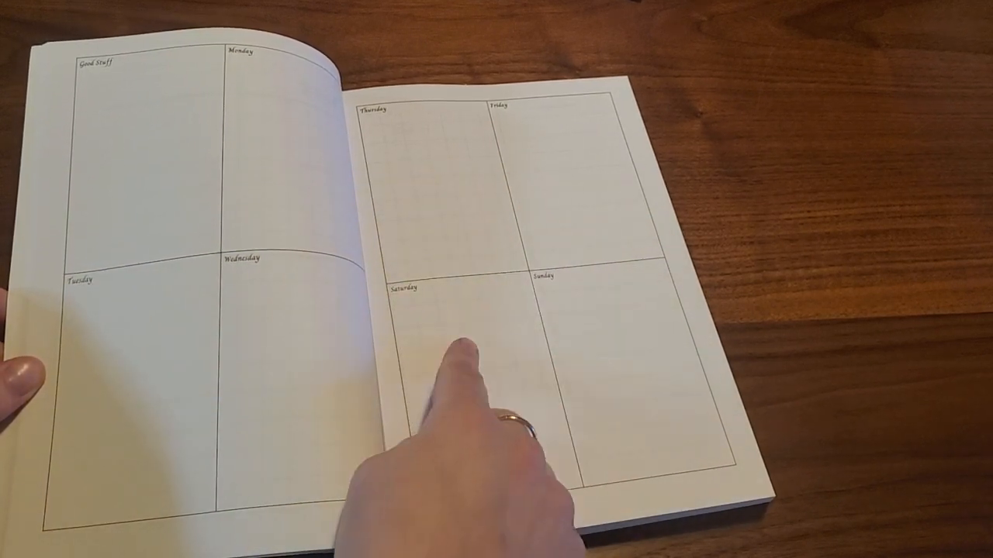